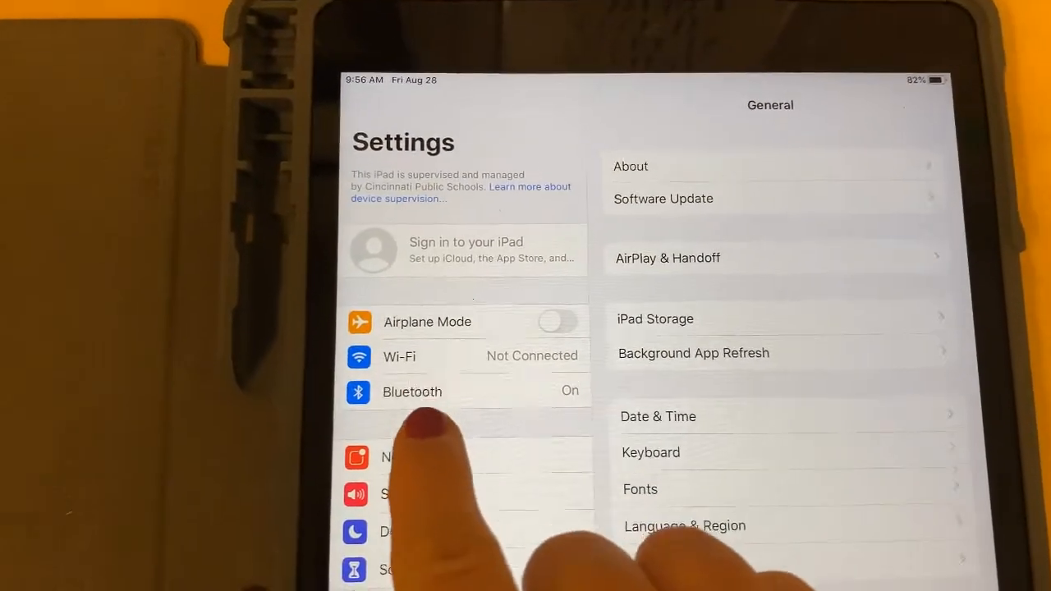
- Join the CPS-Woodford Wi-Fi network from the Wi-Fi settings
{"action": "left_click", "coordinate": [412, 392]}
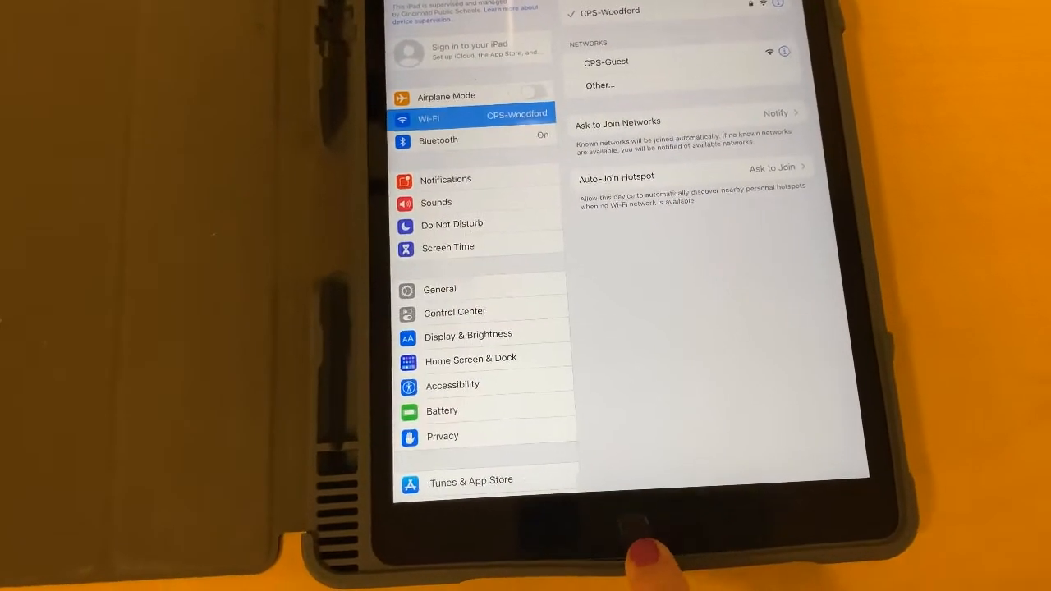
- Leave Settings for the home screen to reach Chrome's Google sign-in
{"action": "key", "text": "home"}
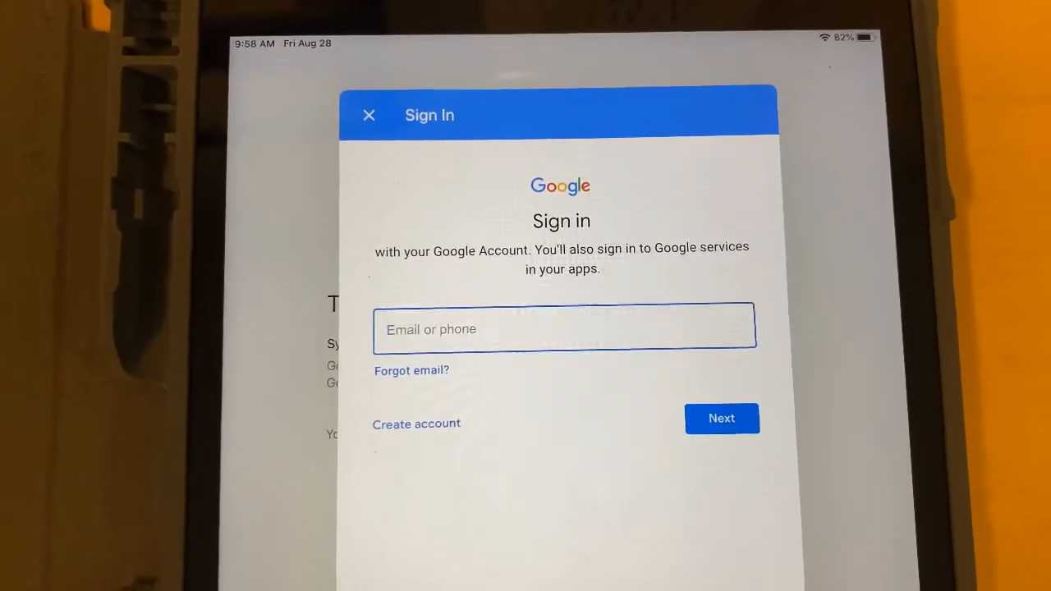
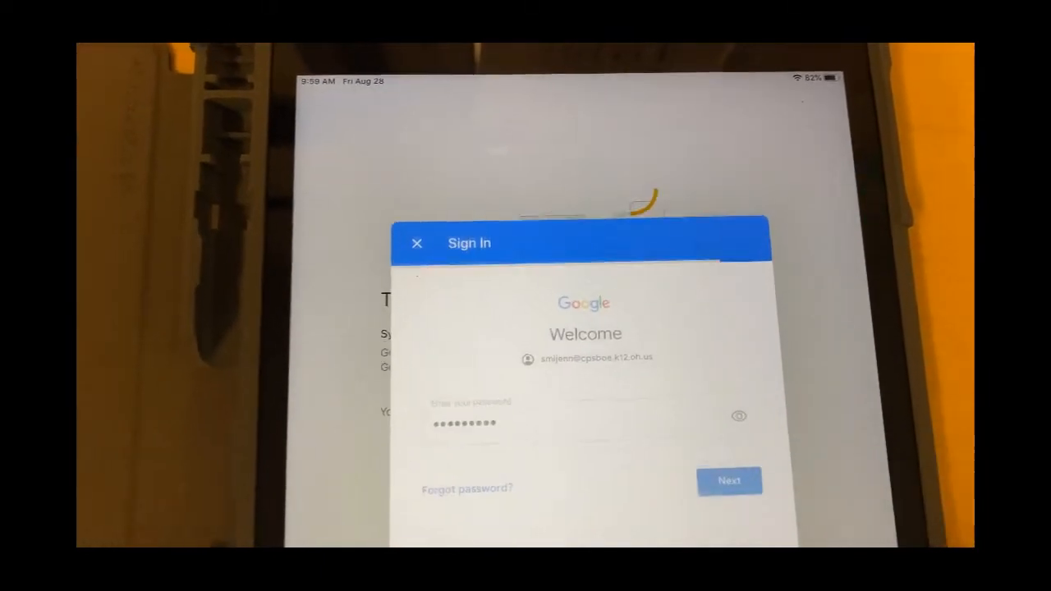
- Submit the password, agree to turn on sync, and accept the managed-account sign-in
{"action": "left_click", "coordinate": [729, 480]}
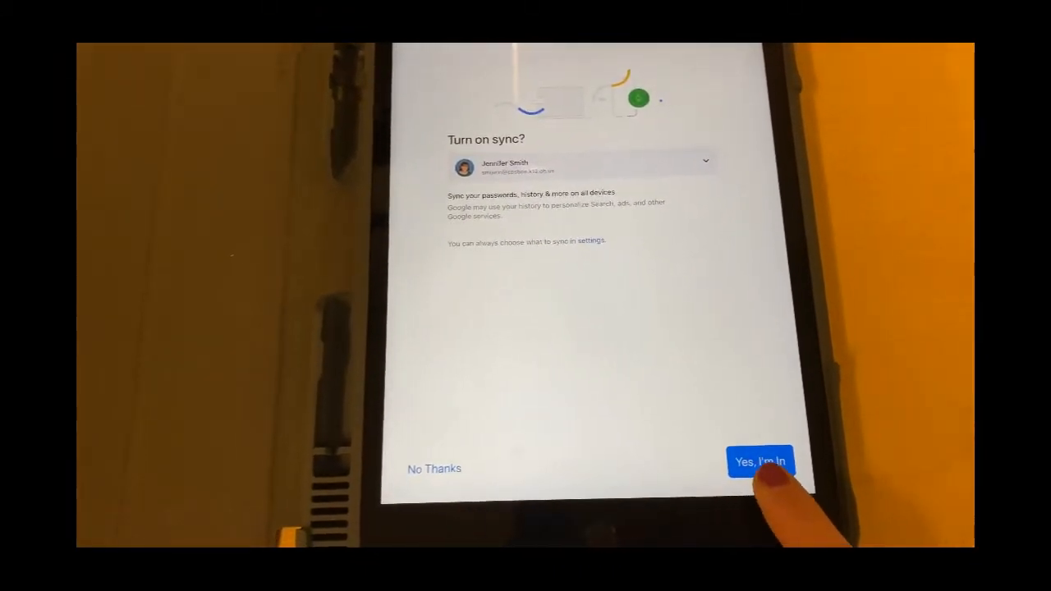
{"action": "left_click", "coordinate": [759, 461]}
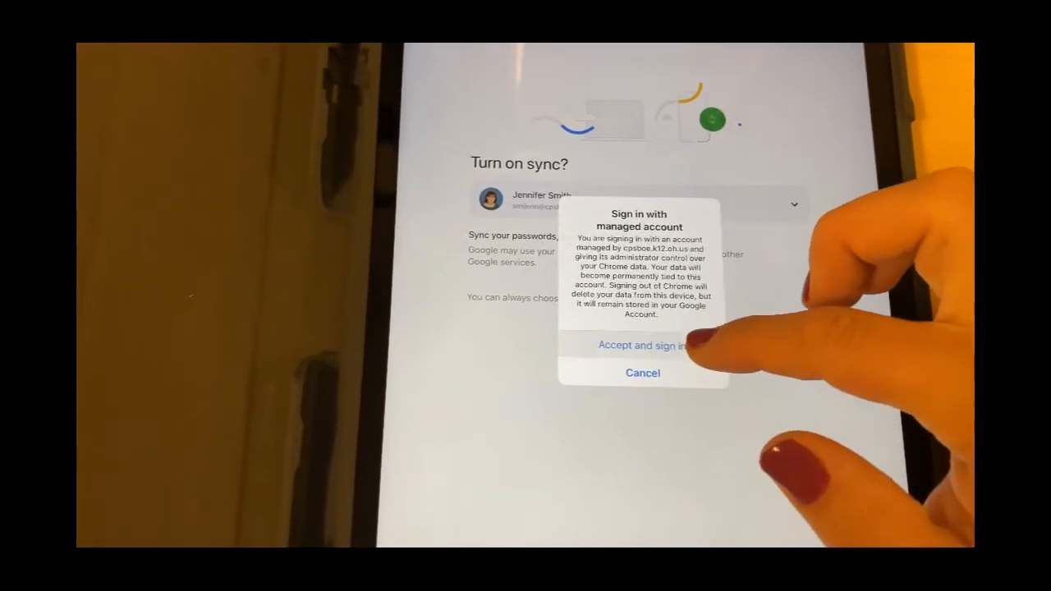
{"action": "left_click", "coordinate": [642, 345]}
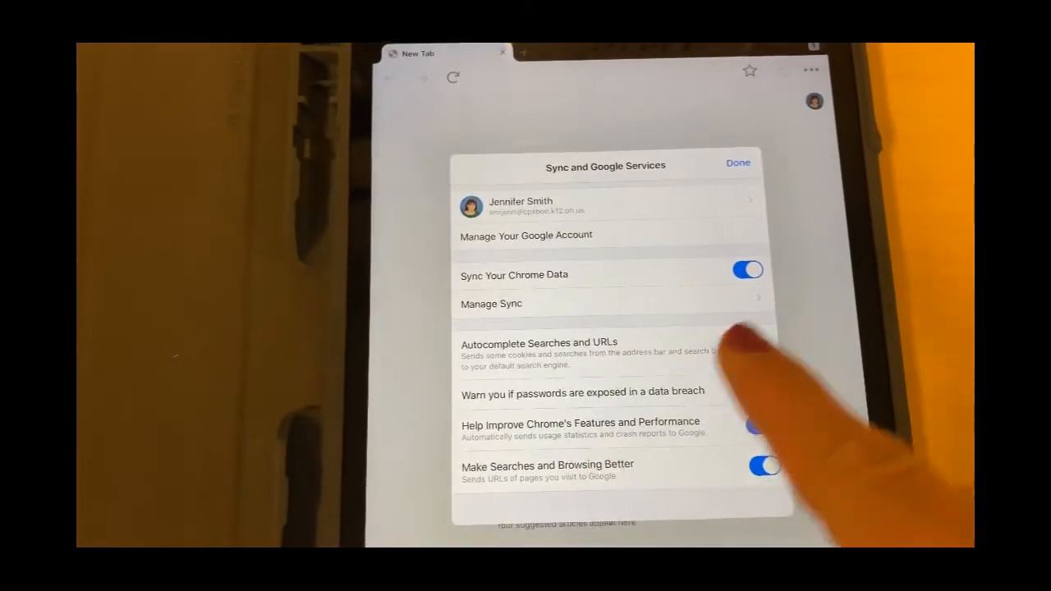
- Dismiss Chrome's Sync and Google Services panel and launch Clever from the home screen
{"action": "left_click", "coordinate": [737, 162]}
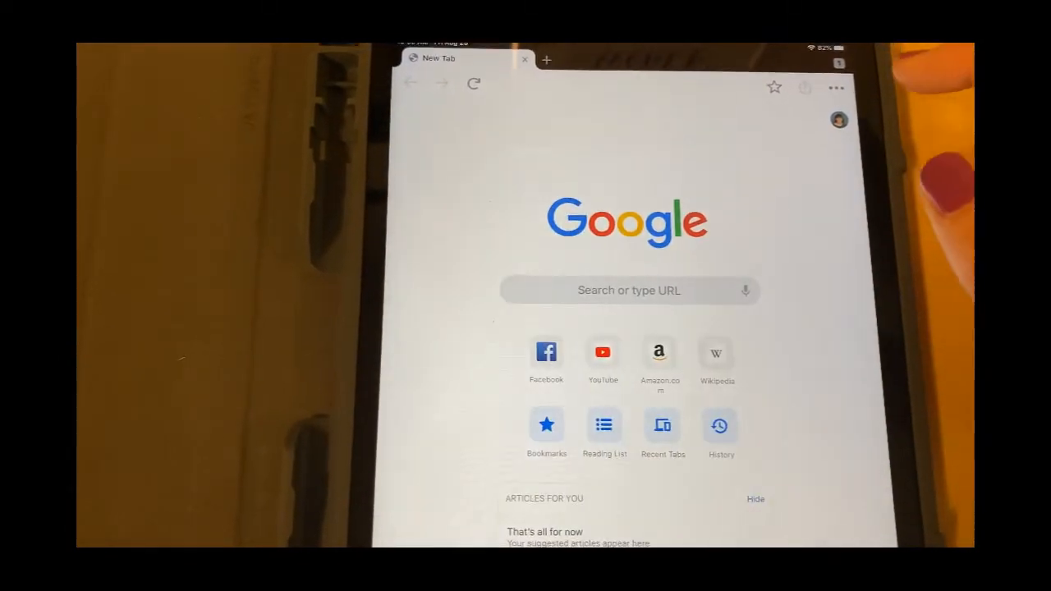
{"action": "left_click", "coordinate": [836, 87]}
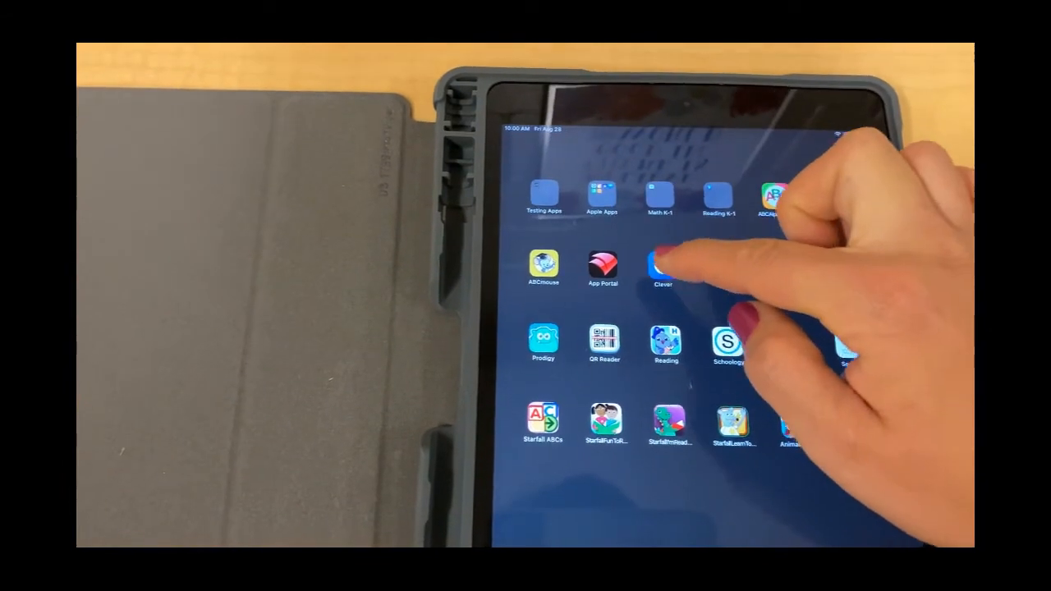
{"action": "left_click", "coordinate": [662, 267]}
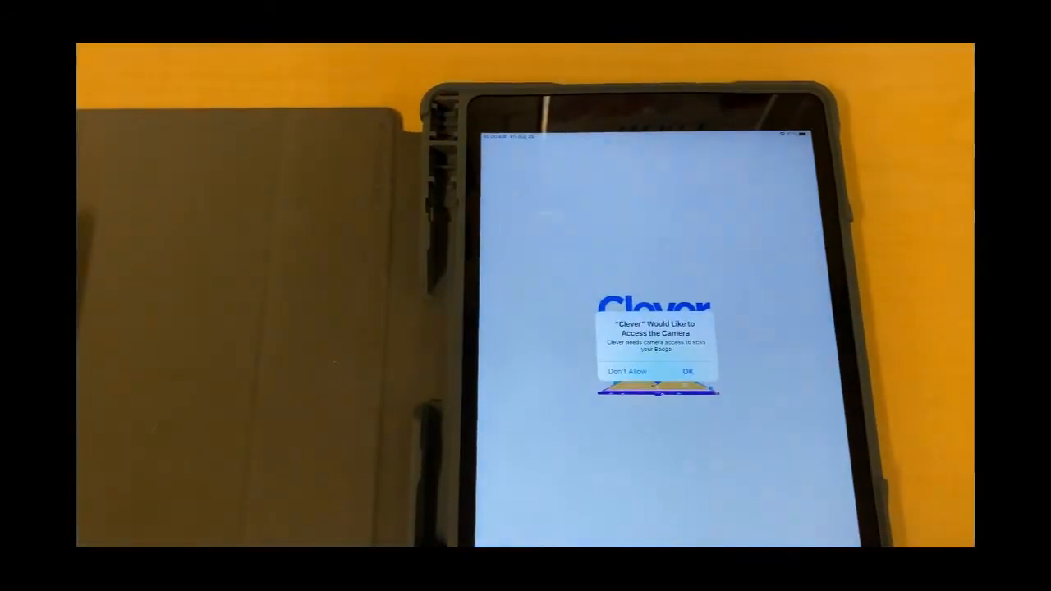